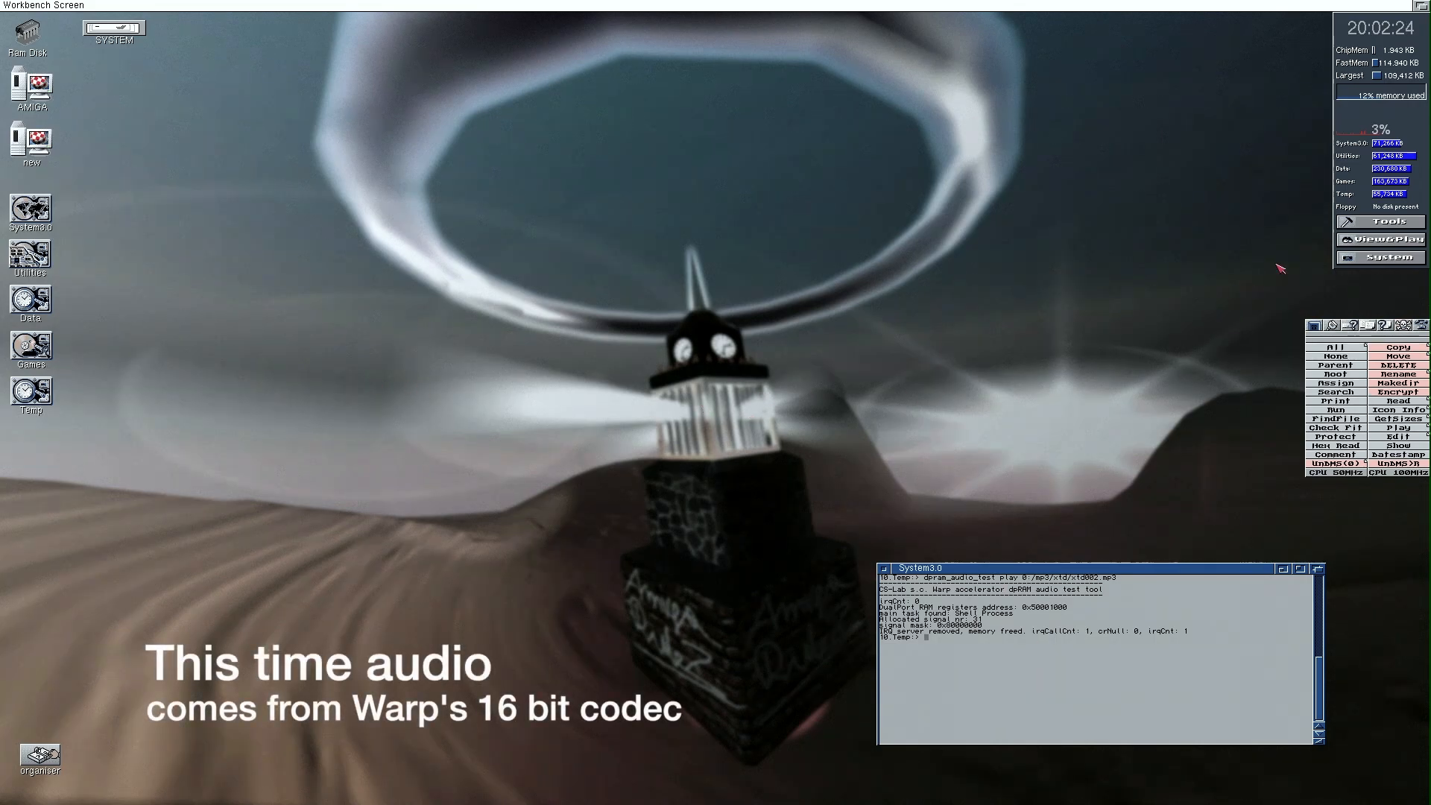
Step: View Lazur_stary_buk.jpg from Data:Pictures/JPEG in its own window and relaunch the file requester
{"action": "left_click", "coordinate": [1378, 240]}
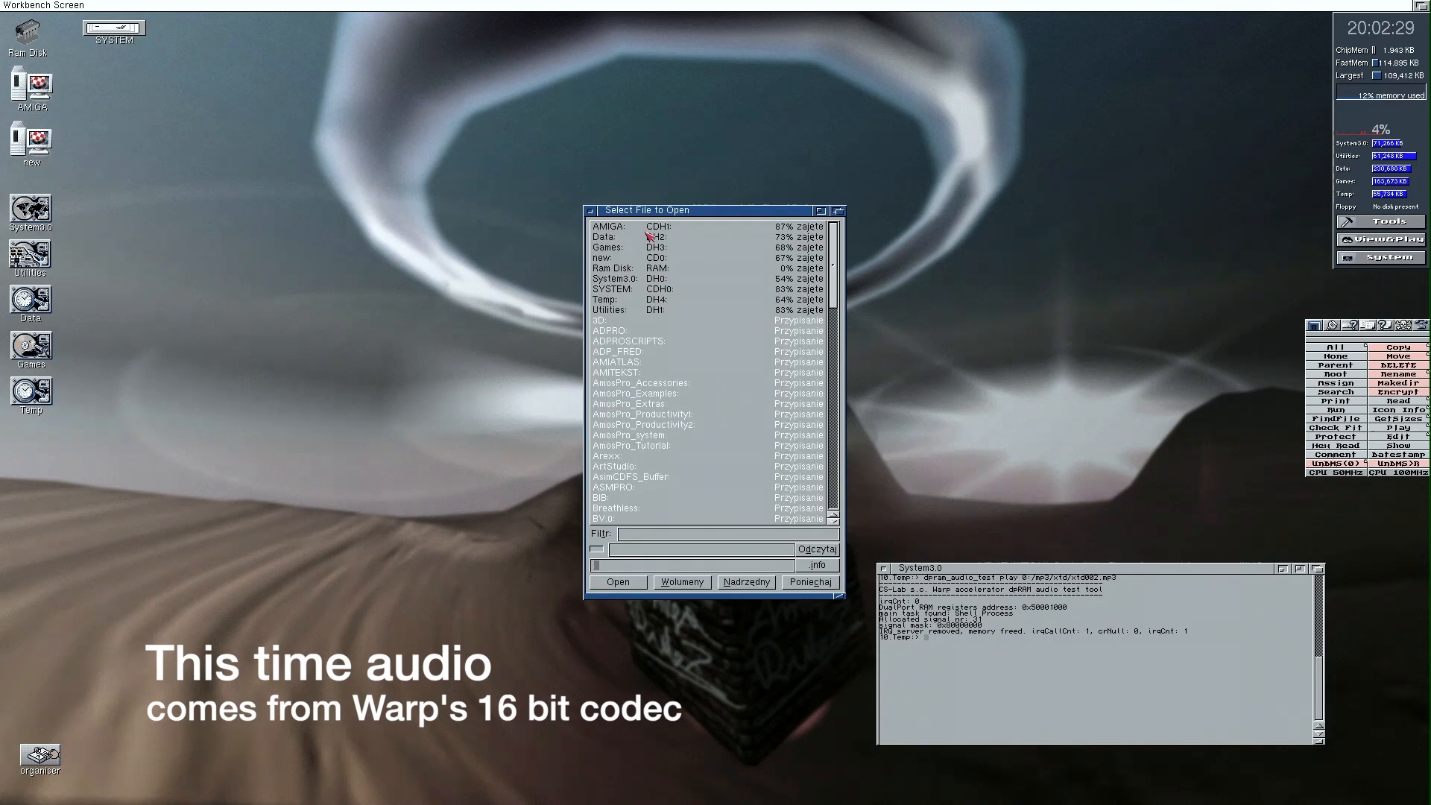
{"action": "double_click", "coordinate": [607, 236]}
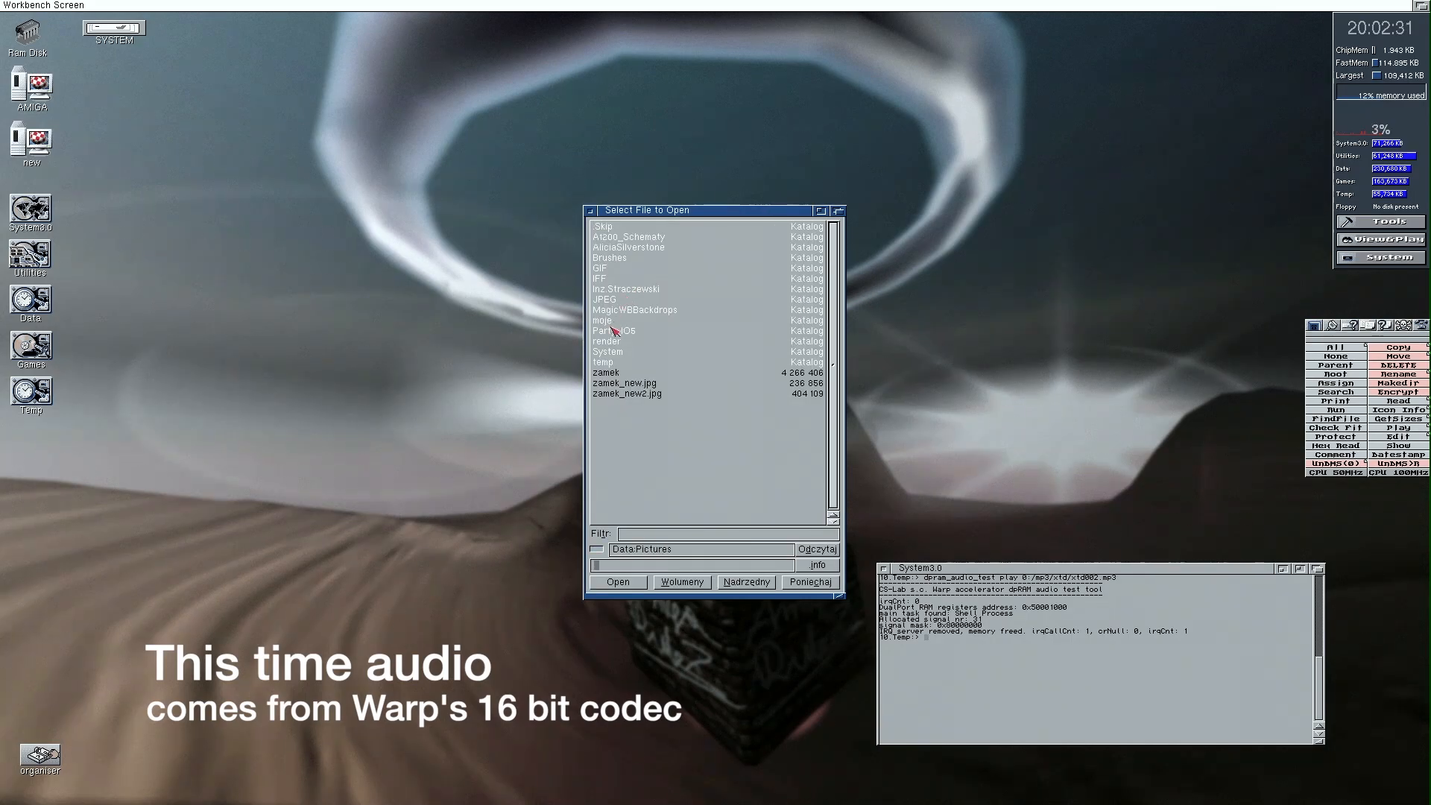
{"action": "double_click", "coordinate": [604, 300]}
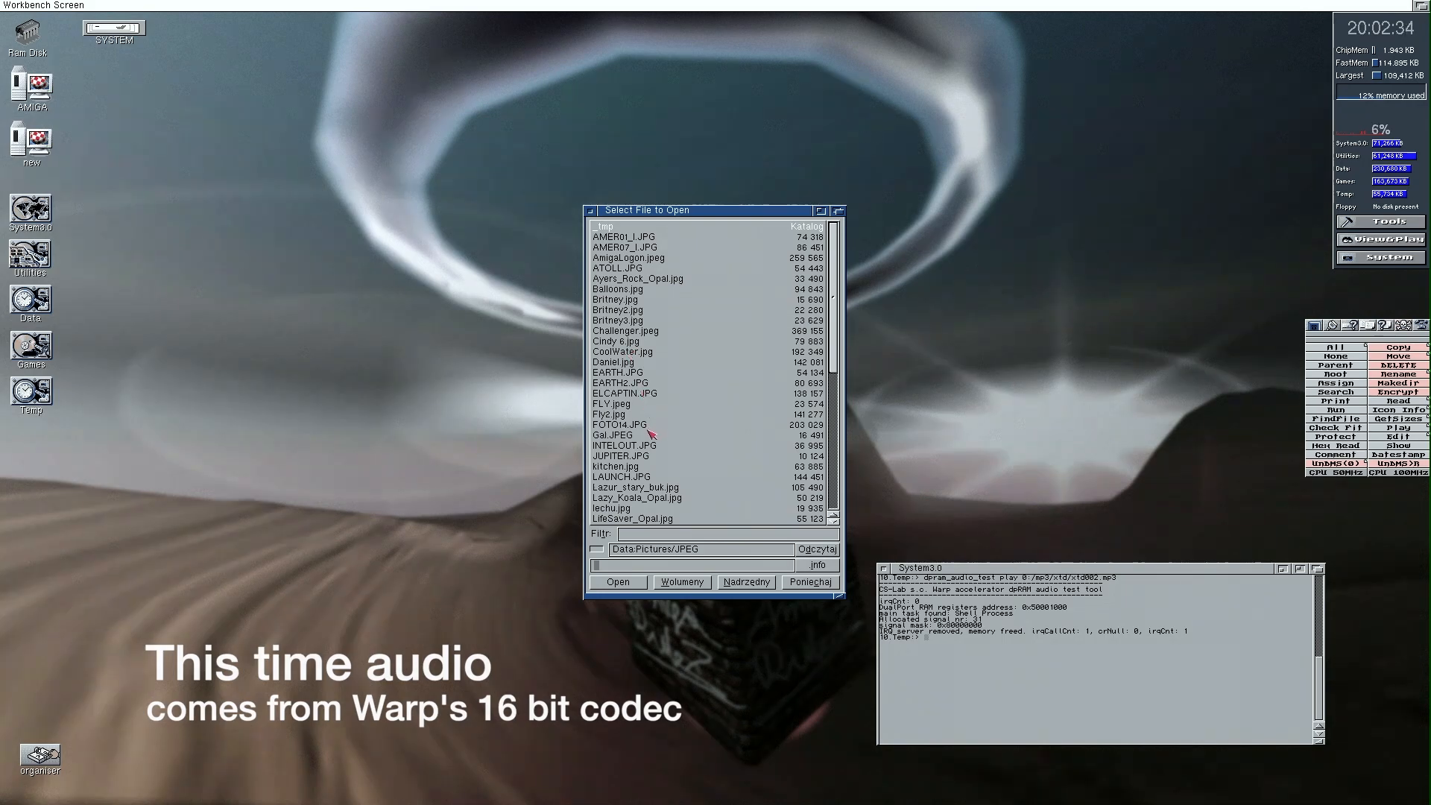
{"action": "left_click", "coordinate": [618, 582]}
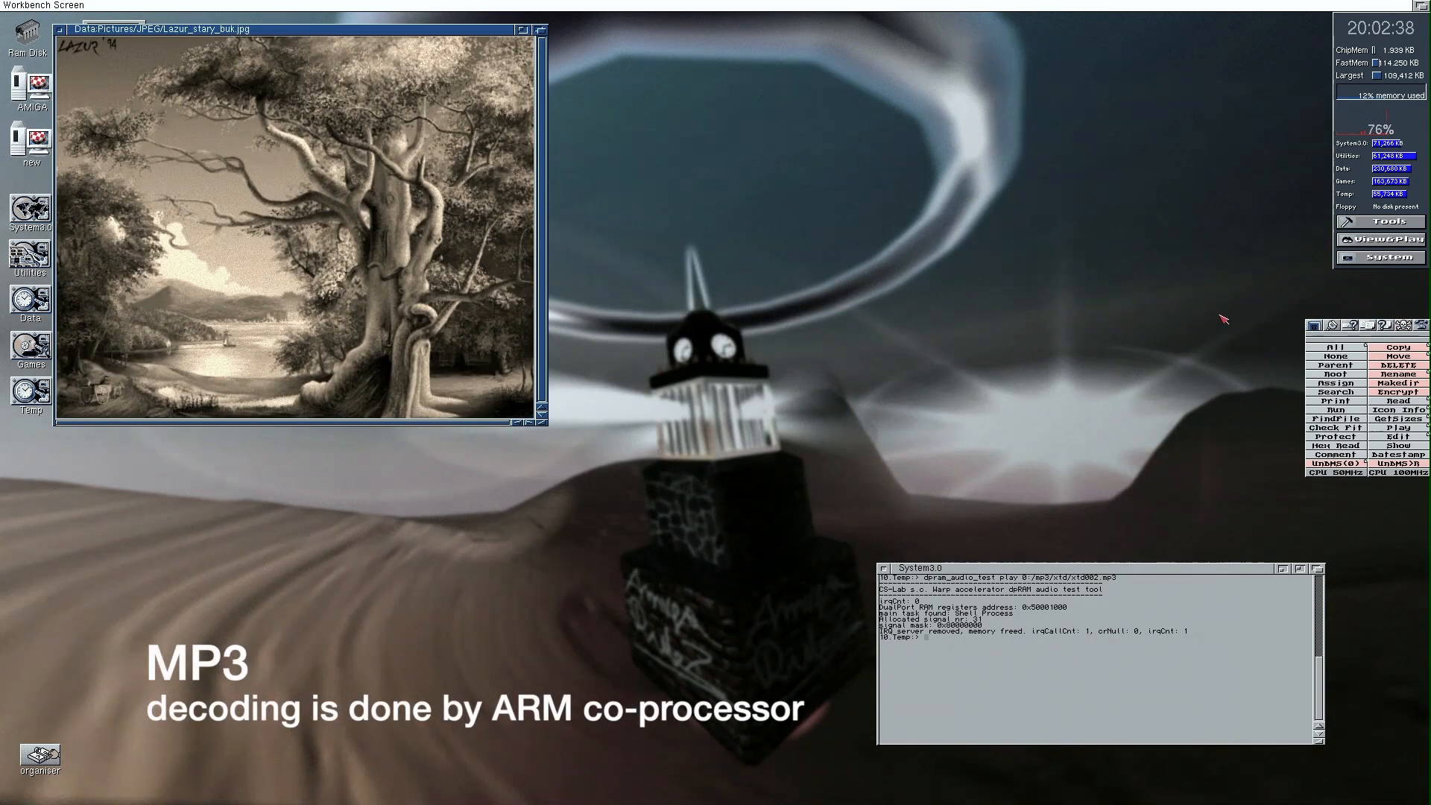
{"action": "left_click", "coordinate": [1379, 238]}
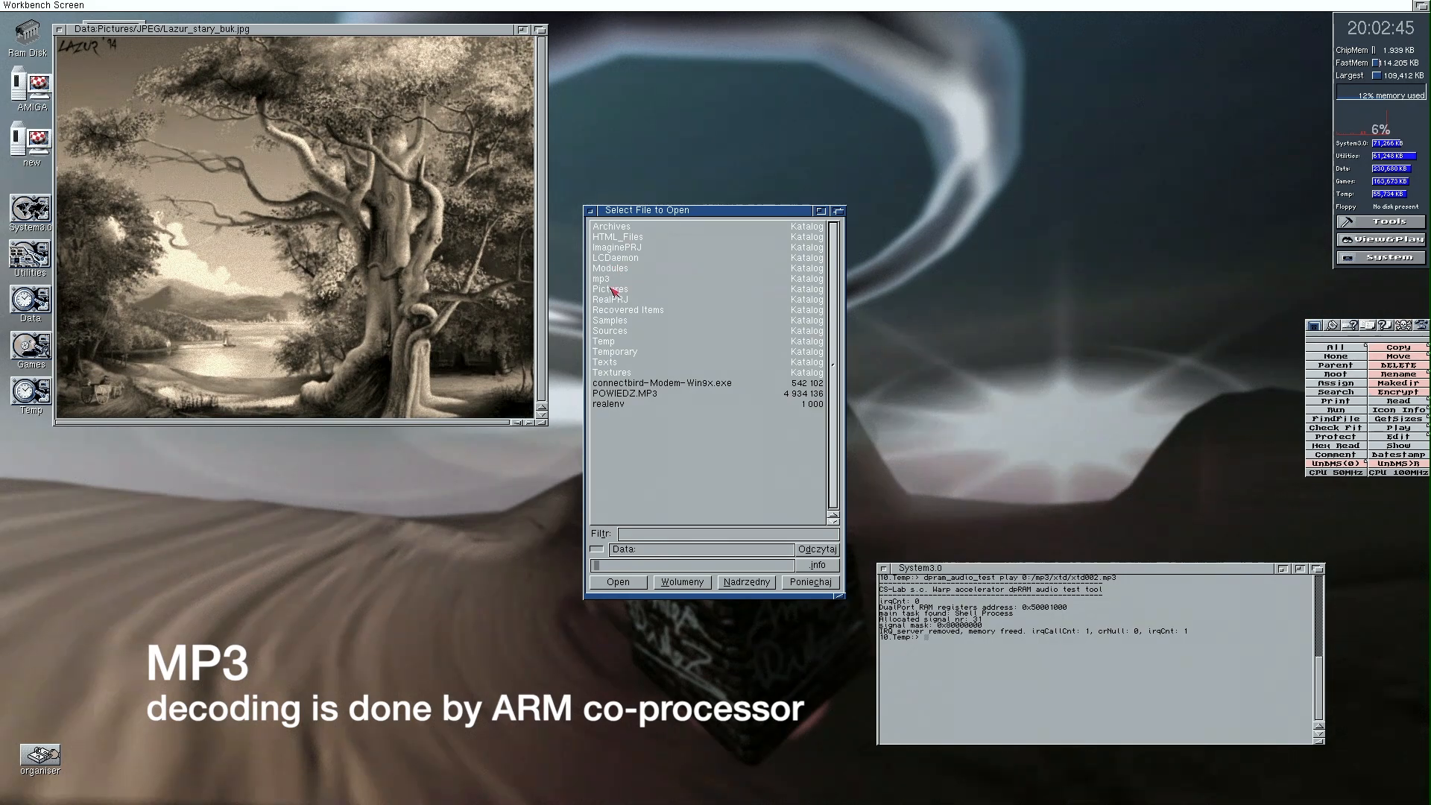
Step: Open Unreal.jpg from Pictures/JPEG in a window over the tree image, then reopen the requester
{"action": "double_click", "coordinate": [609, 288]}
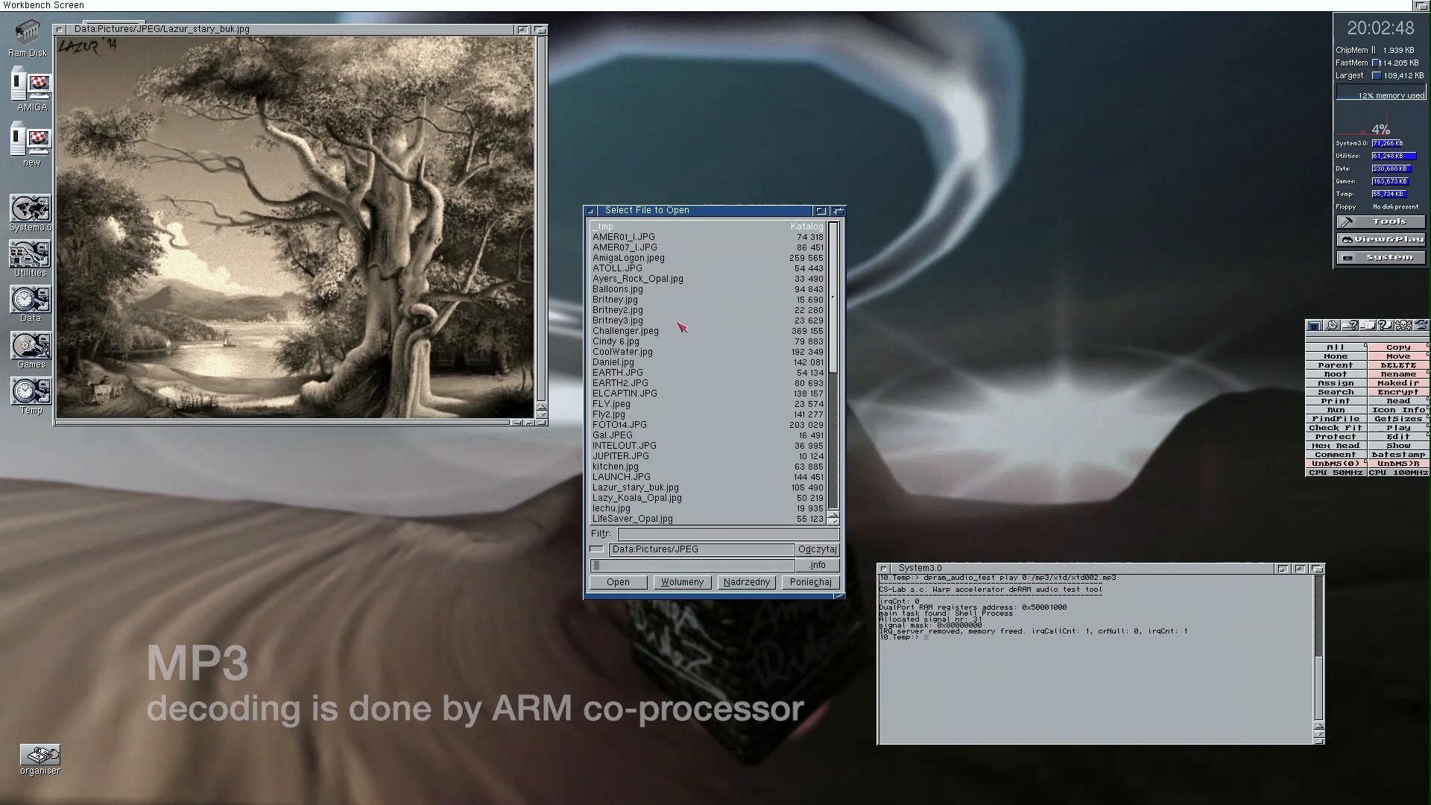
{"action": "scroll", "scroll_direction": "down", "scroll_amount": 3}
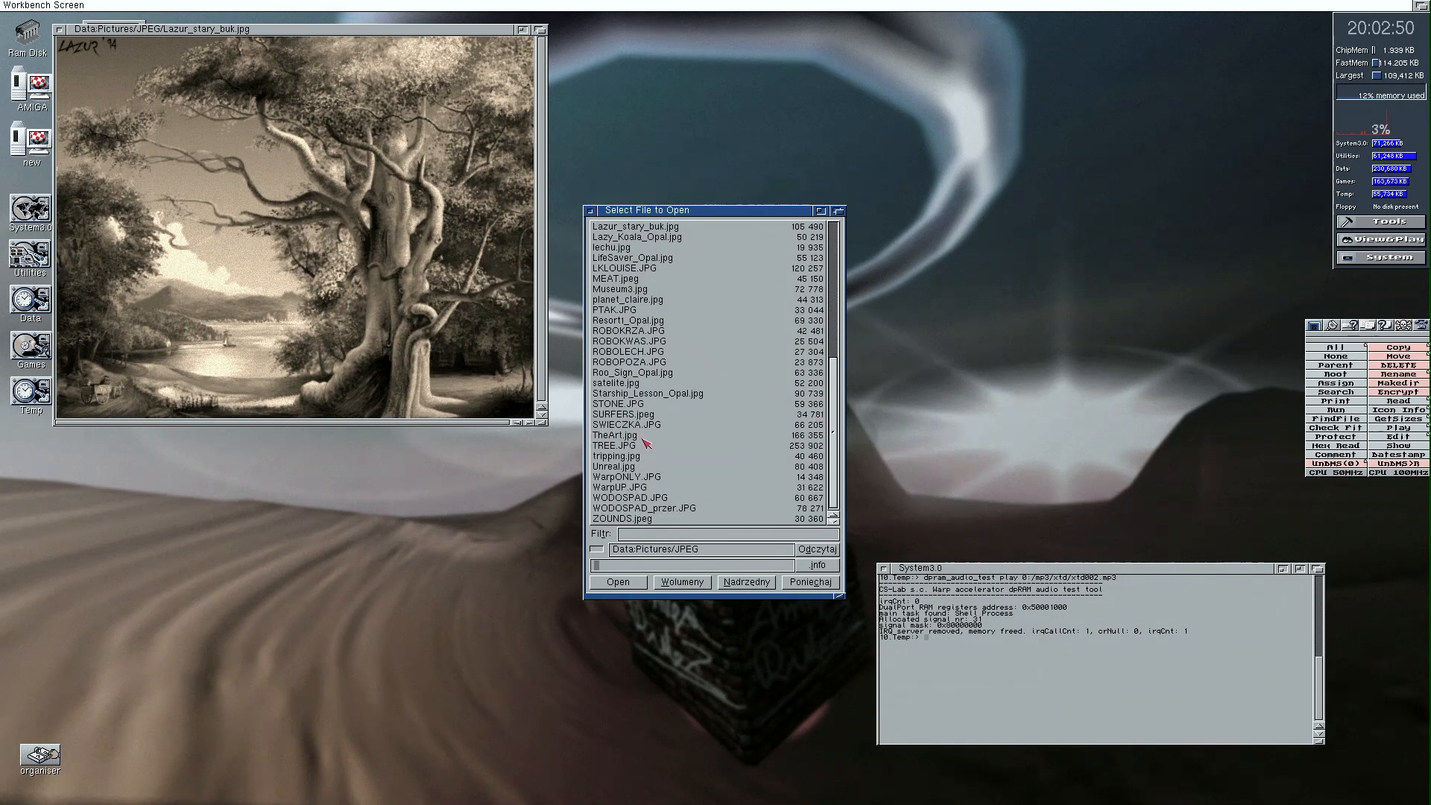
{"action": "left_click", "coordinate": [618, 582]}
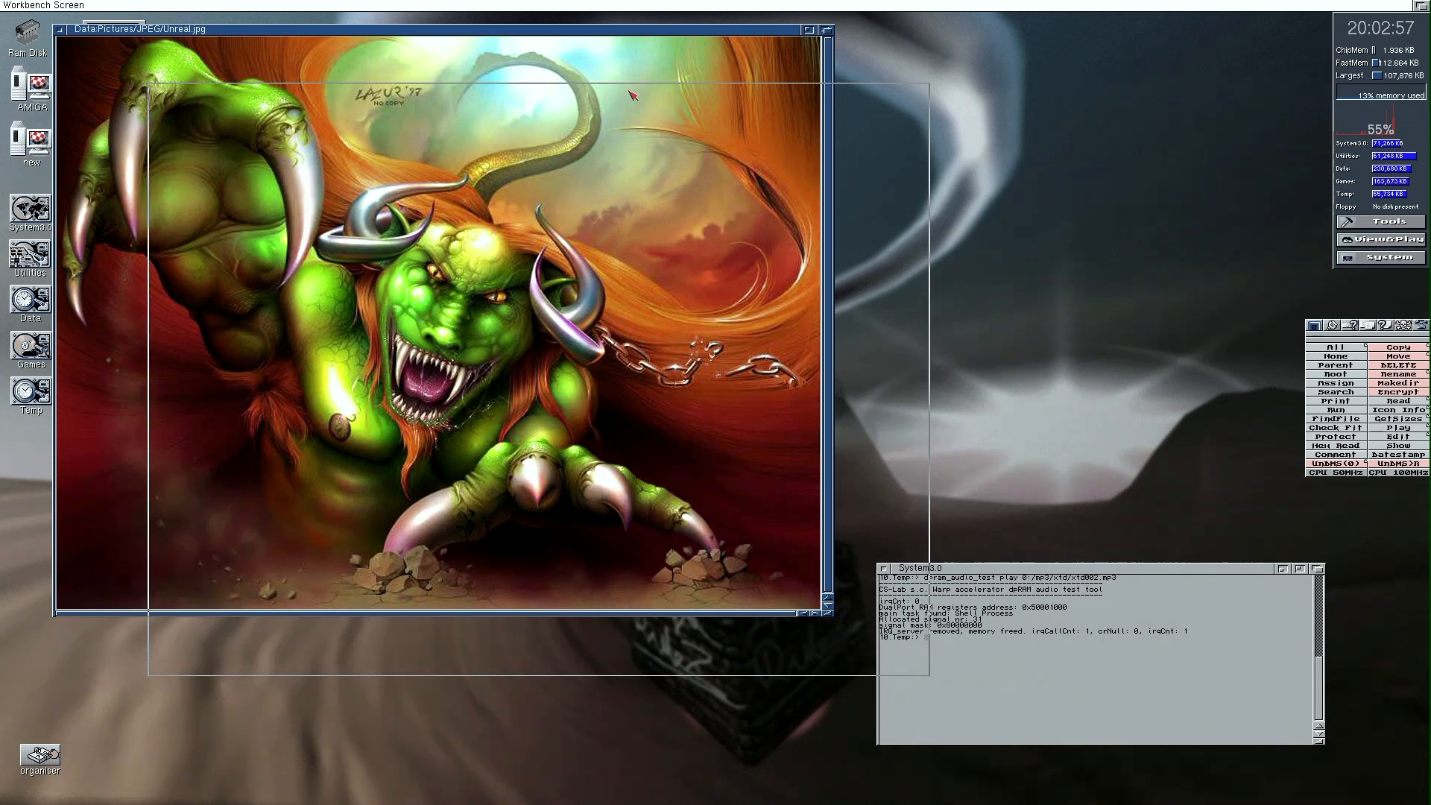
{"action": "left_click", "coordinate": [1380, 239]}
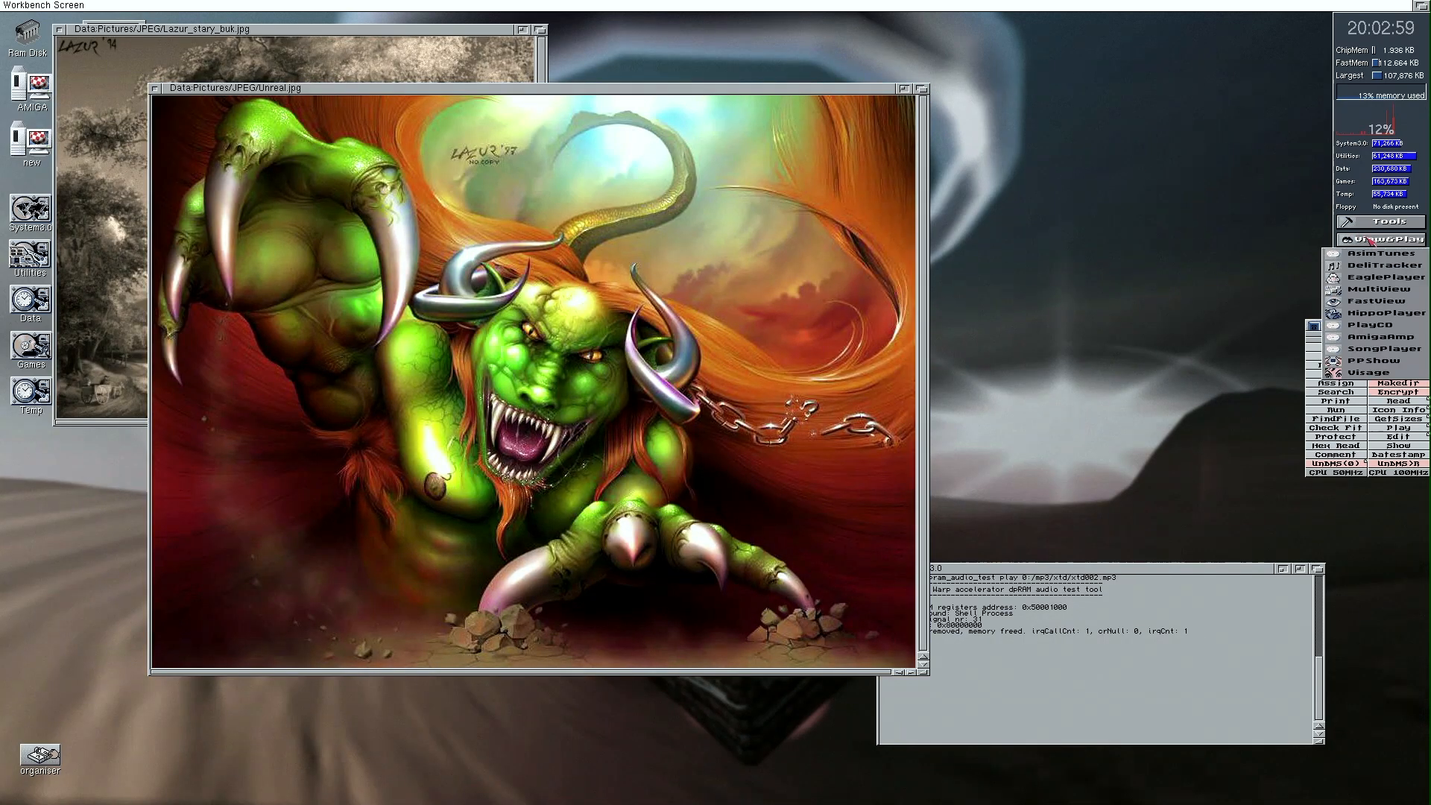
{"action": "left_click", "coordinate": [1379, 238]}
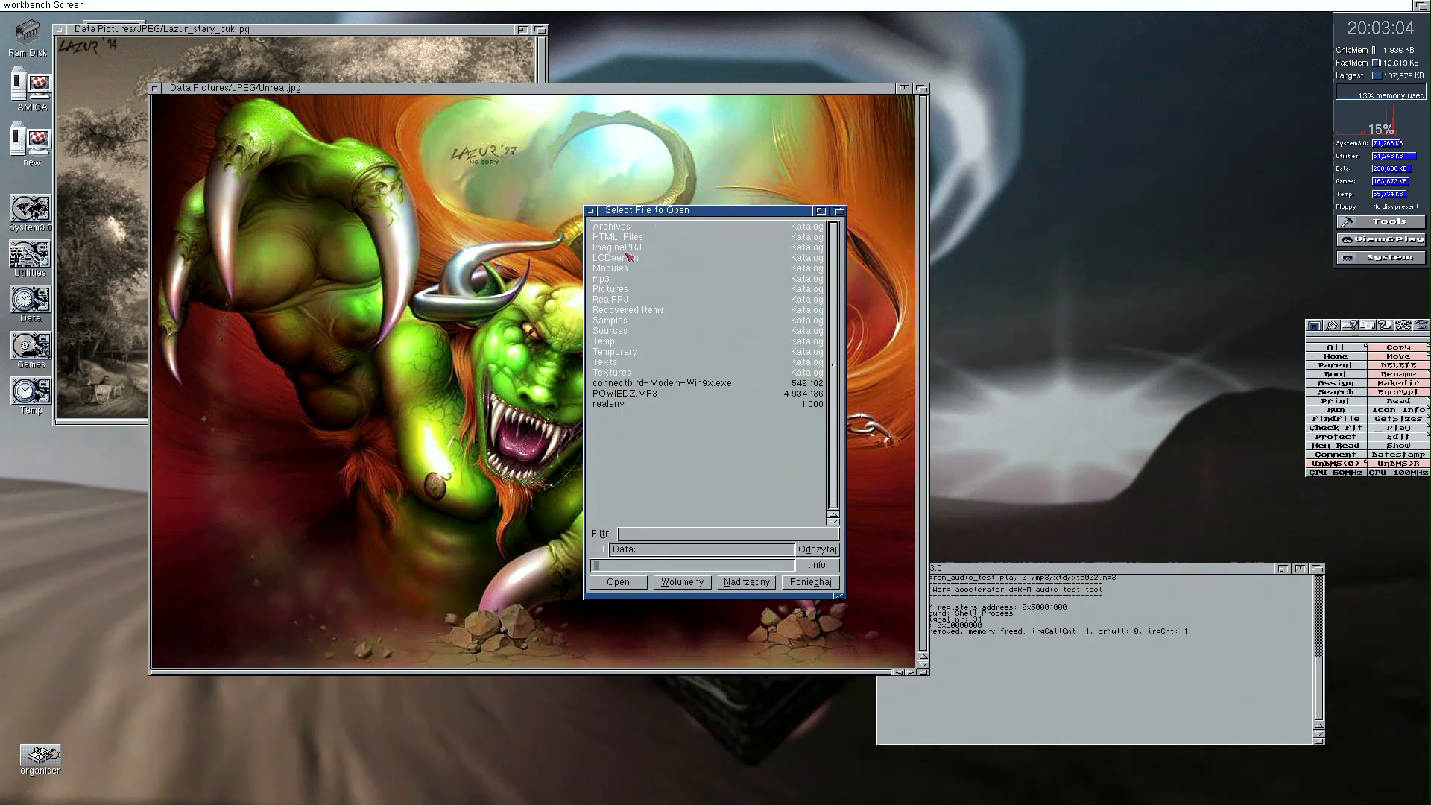
Step: Pick a JPEG from the Pictures/JPEG drawer, starting the MR.RAW&MR.COPY loading job
{"action": "double_click", "coordinate": [610, 288]}
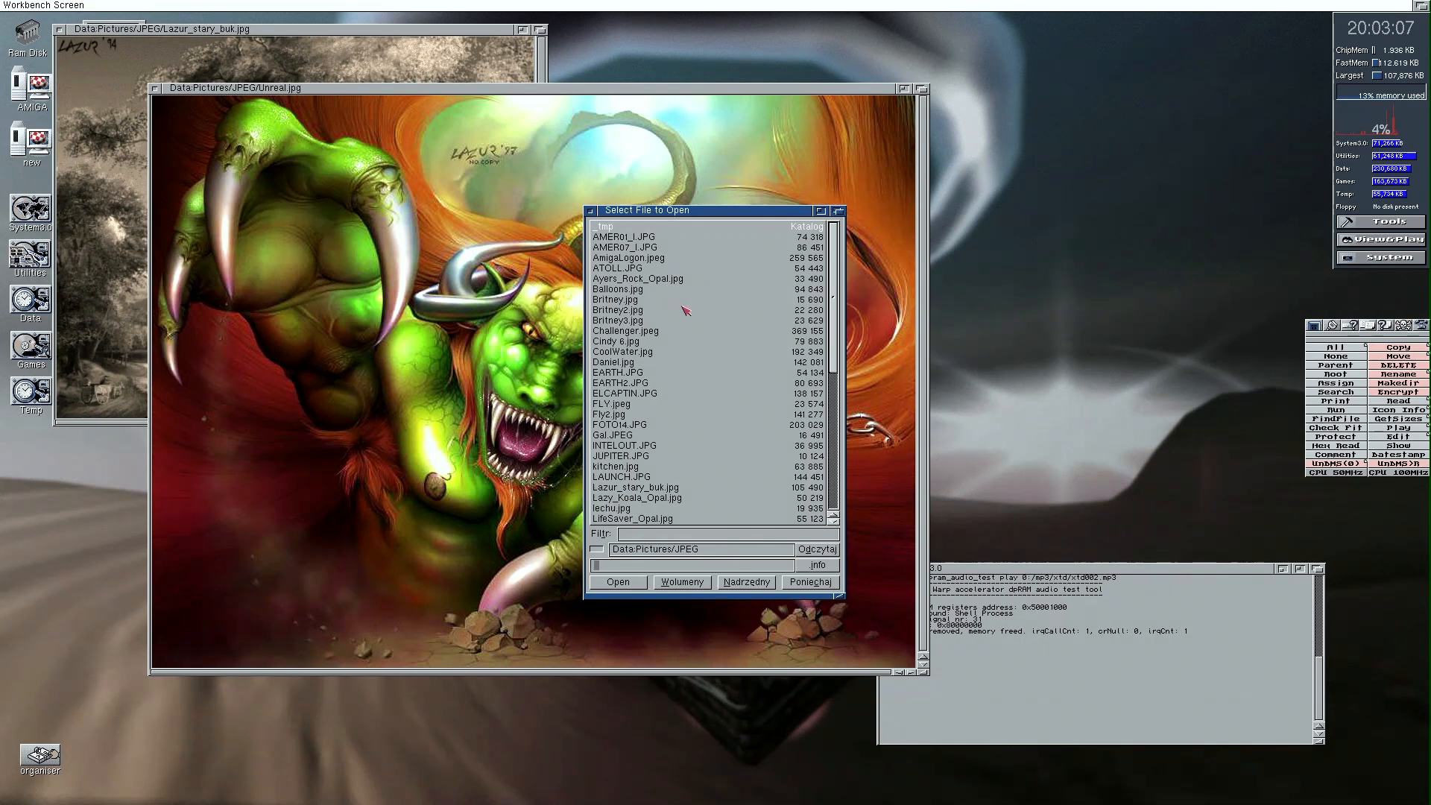
{"action": "left_click", "coordinate": [619, 582]}
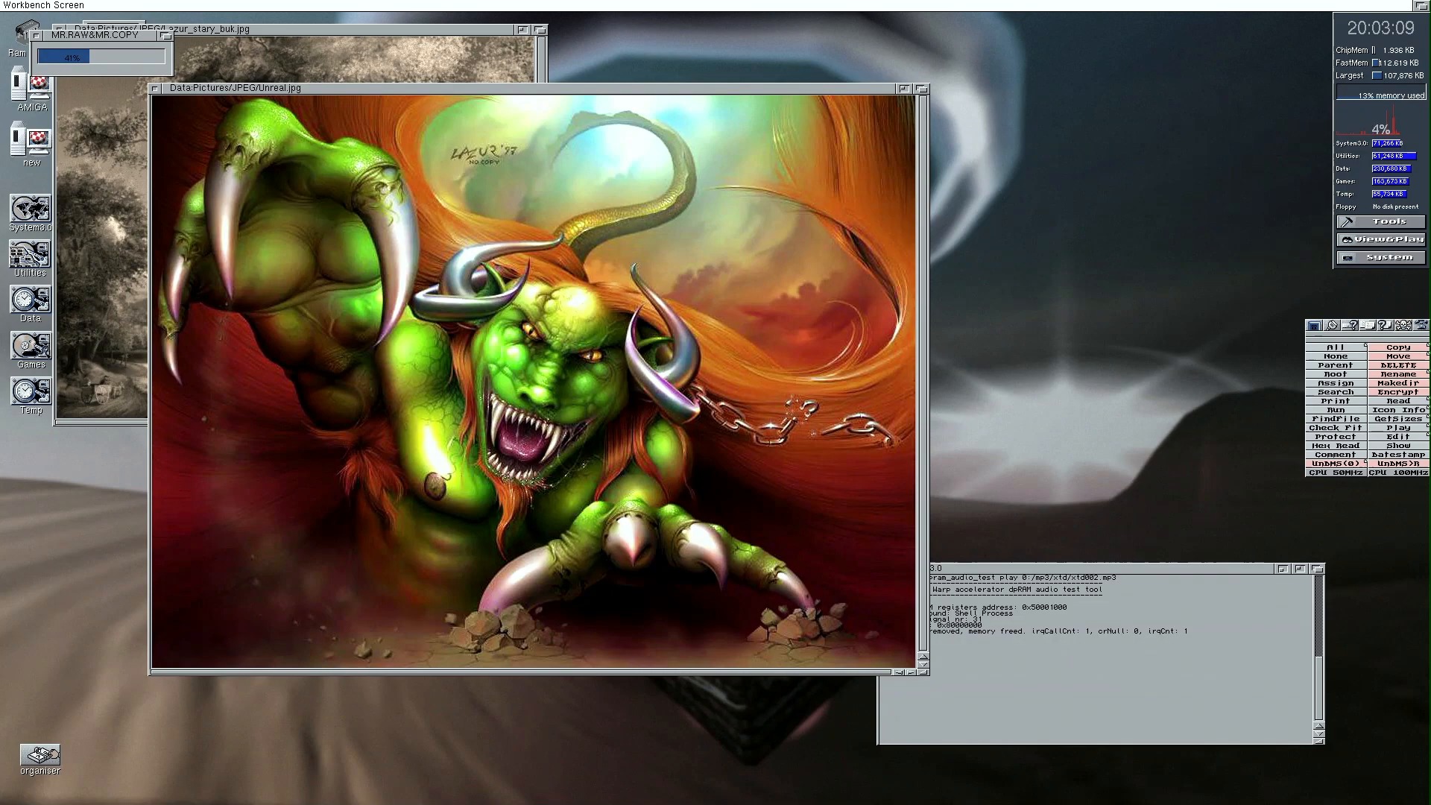